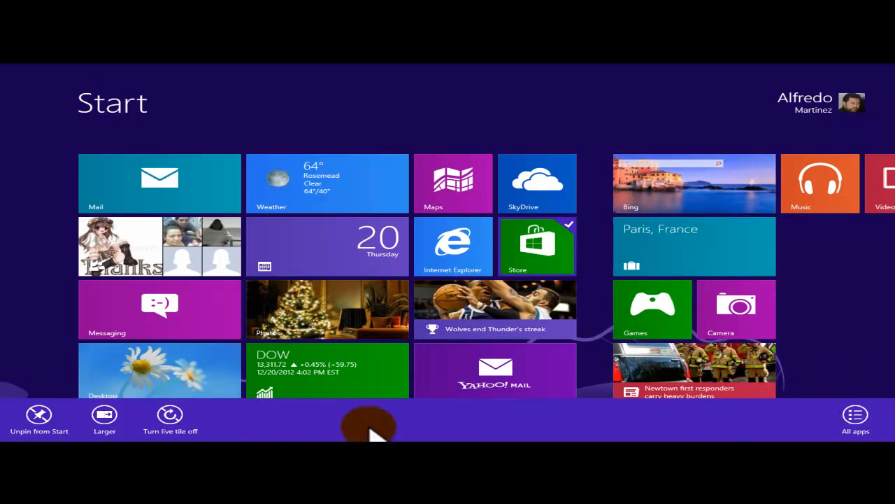
Show the full Apps list from the Start screen and browse it sideways
{"action": "left_click", "coordinate": [855, 414]}
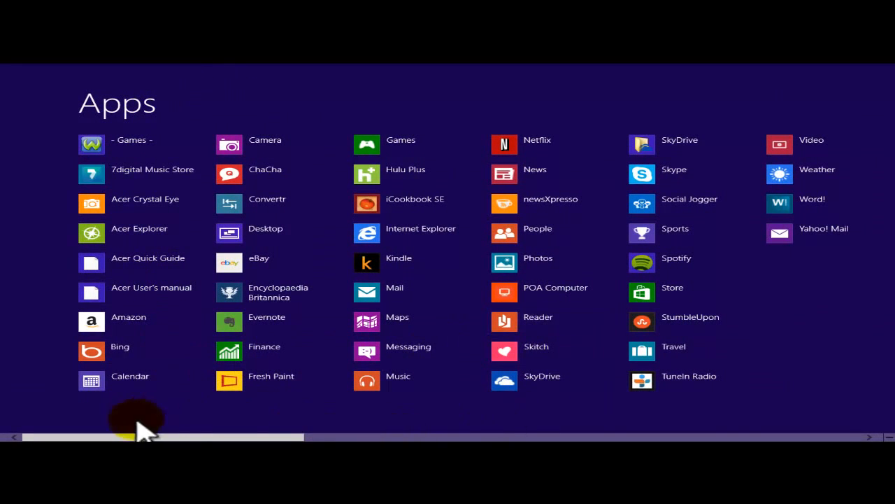
{"action": "scroll", "scroll_direction": "right", "scroll_amount": 3}
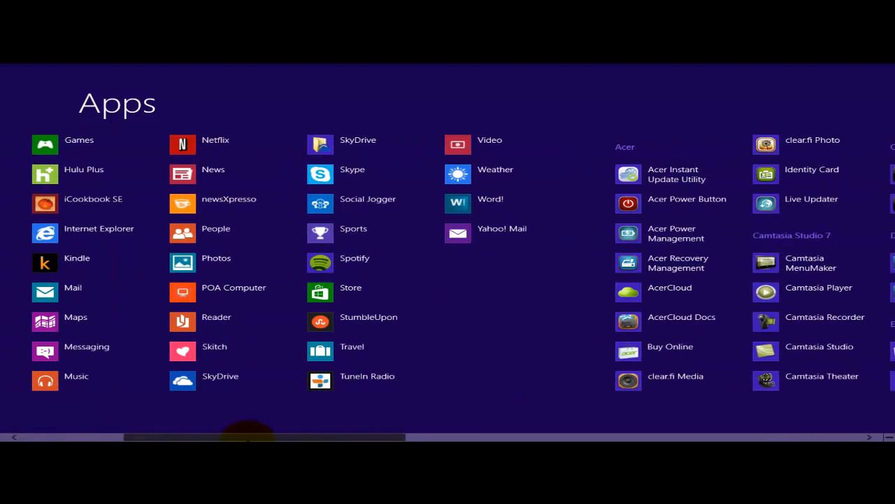
{"action": "scroll", "scroll_direction": "right", "scroll_amount": 3}
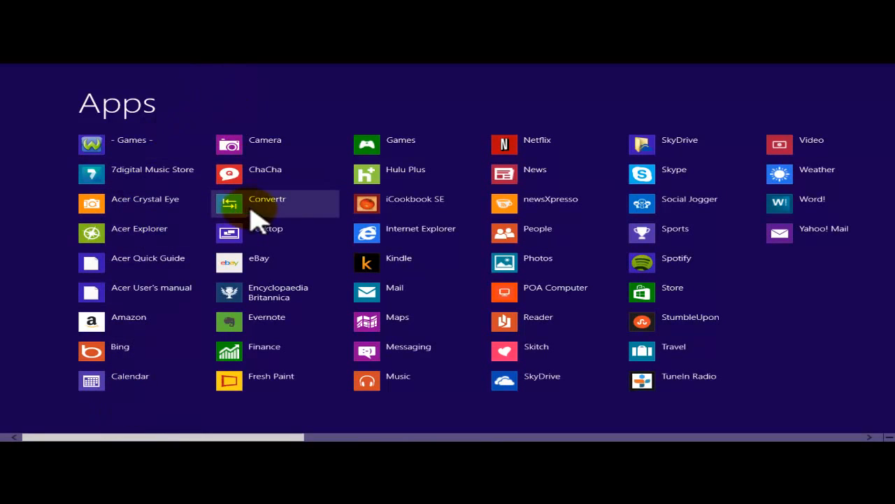
{"action": "mouse_move", "coordinate": [128, 321]}
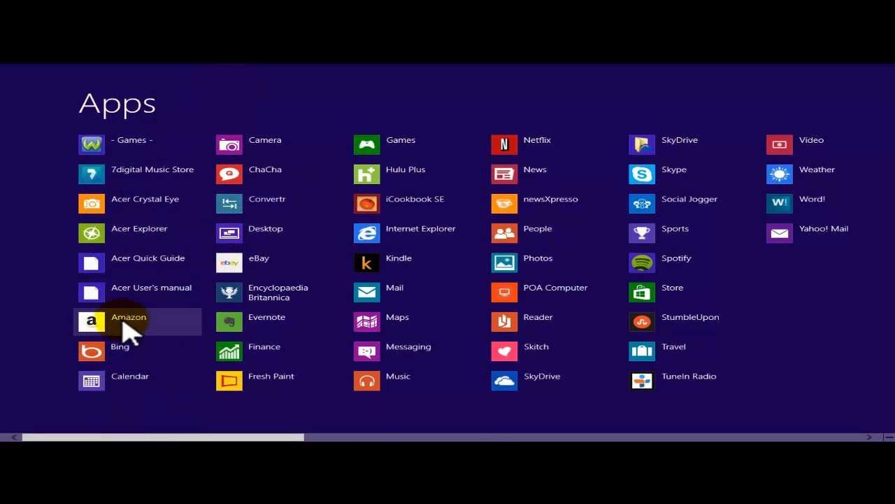
Uninstall the Amazon app from the Apps list and confirm its removal
{"action": "left_click", "coordinate": [128, 316]}
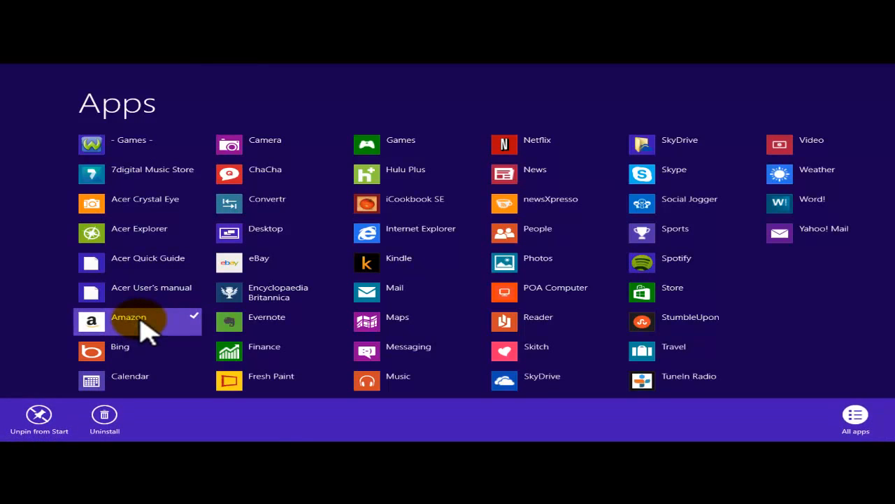
{"action": "left_click", "coordinate": [103, 415]}
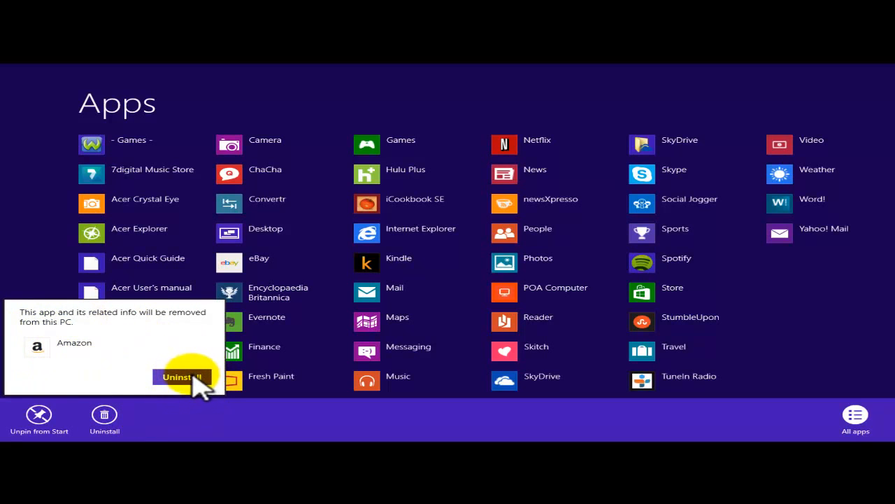
{"action": "left_click", "coordinate": [182, 376]}
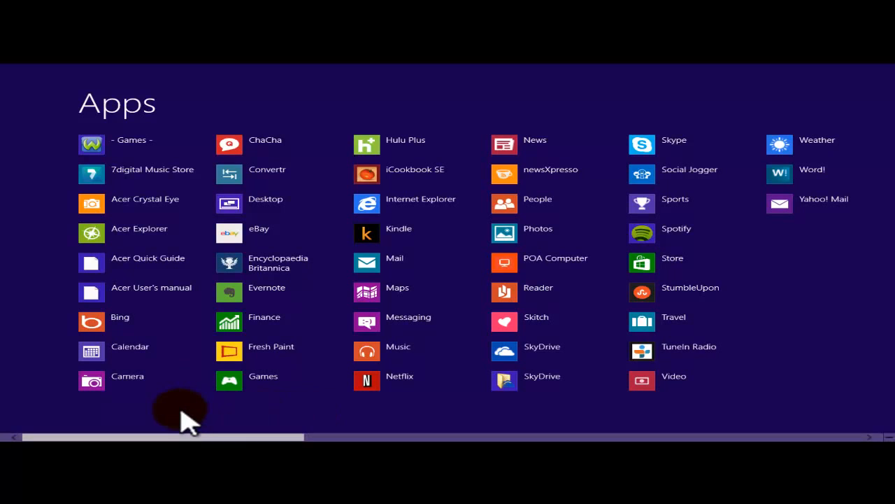
{"action": "mouse_move", "coordinate": [140, 292]}
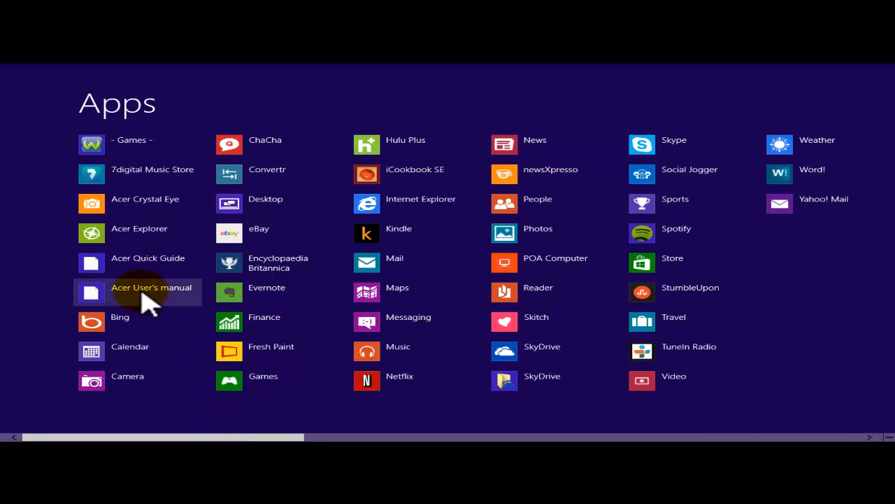
Open the Acer User's manual in Reader and read down past the contents into the Safety pages
{"action": "left_click", "coordinate": [151, 288]}
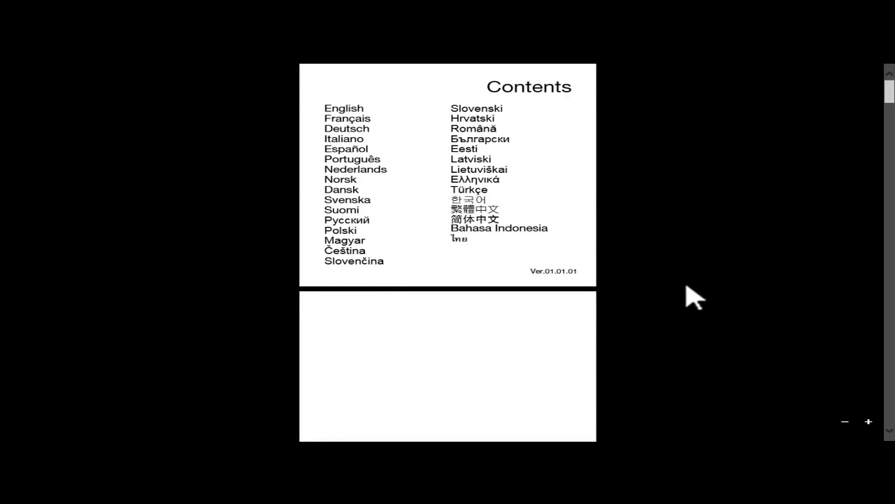
{"action": "mouse_move", "coordinate": [707, 213]}
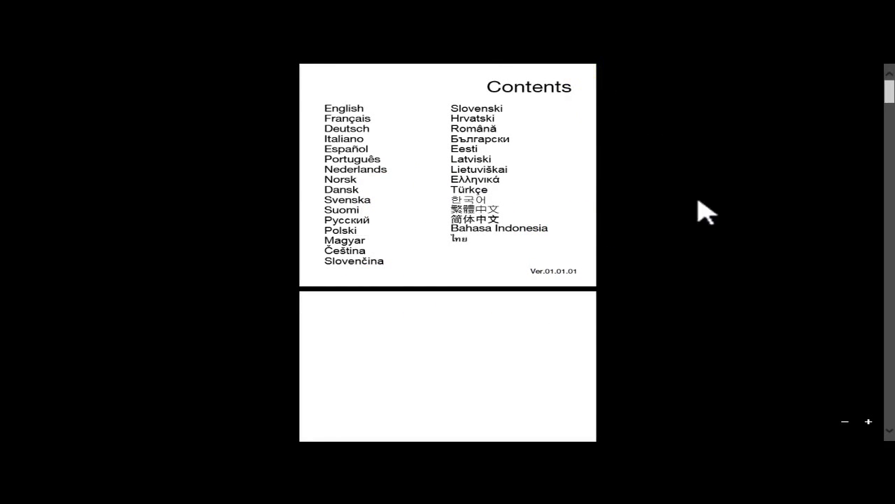
{"action": "left_click", "coordinate": [869, 421]}
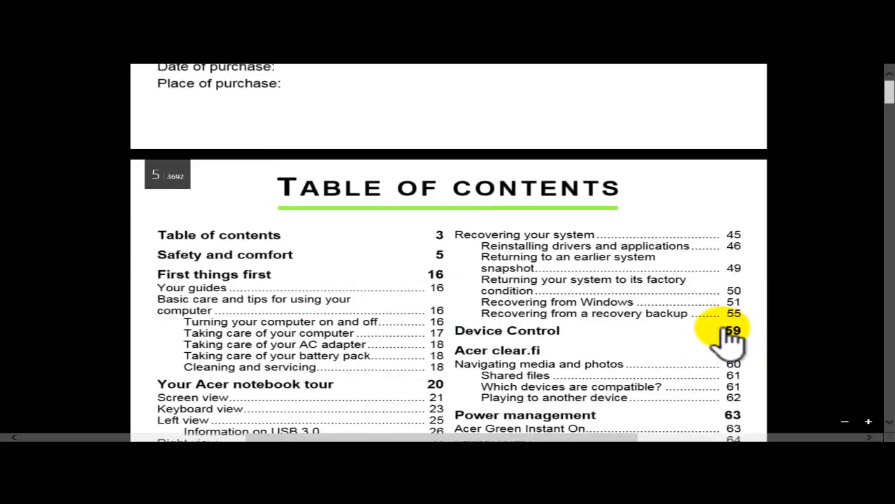
{"action": "scroll", "scroll_direction": "down", "scroll_amount": 3}
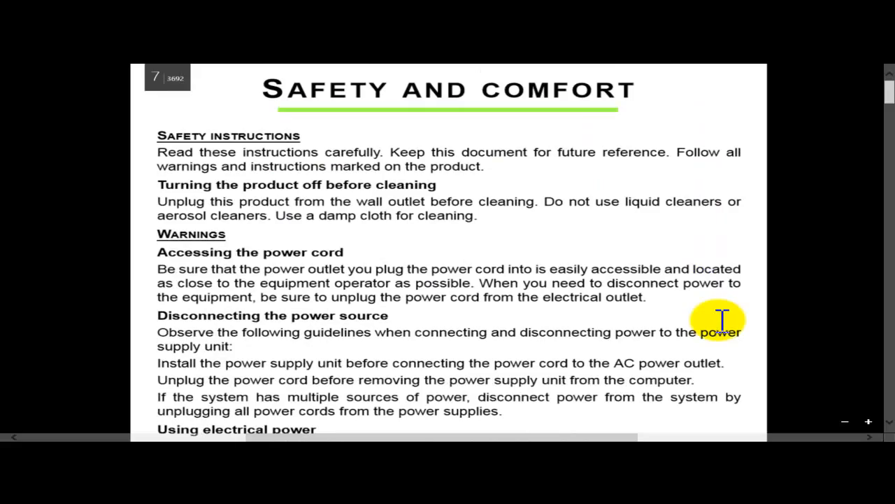
{"action": "scroll", "scroll_direction": "down", "scroll_amount": 3}
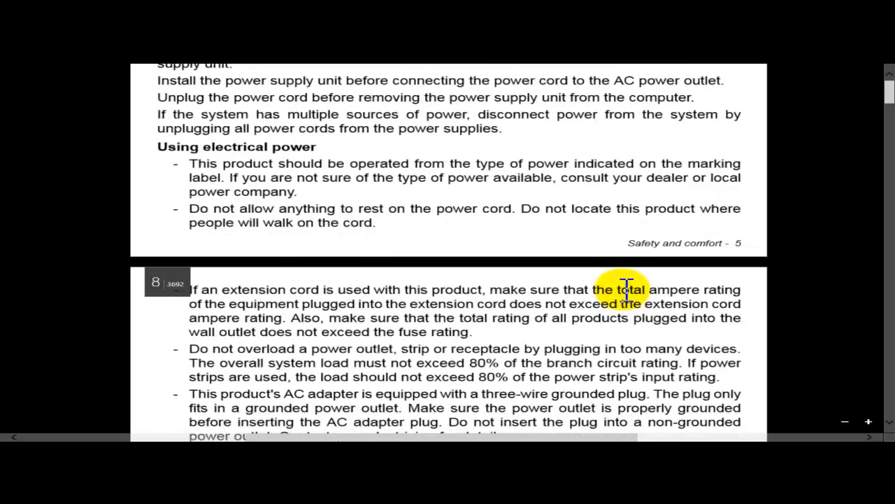
{"action": "scroll", "scroll_direction": "down", "scroll_amount": 3}
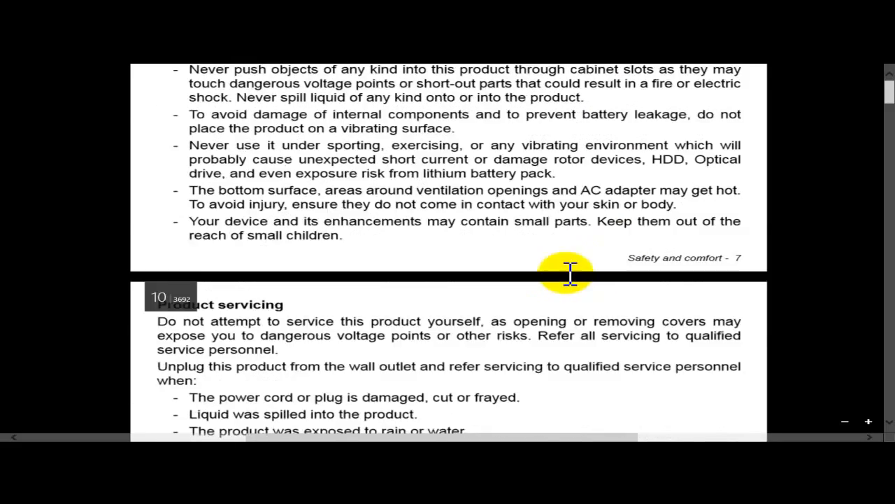
{"action": "scroll", "scroll_direction": "down", "scroll_amount": 3}
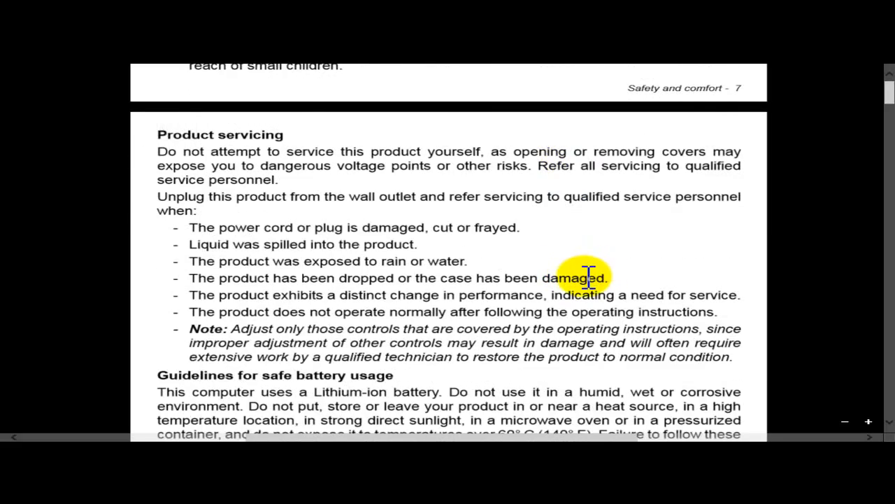
{"action": "scroll", "scroll_direction": "down", "scroll_amount": 3}
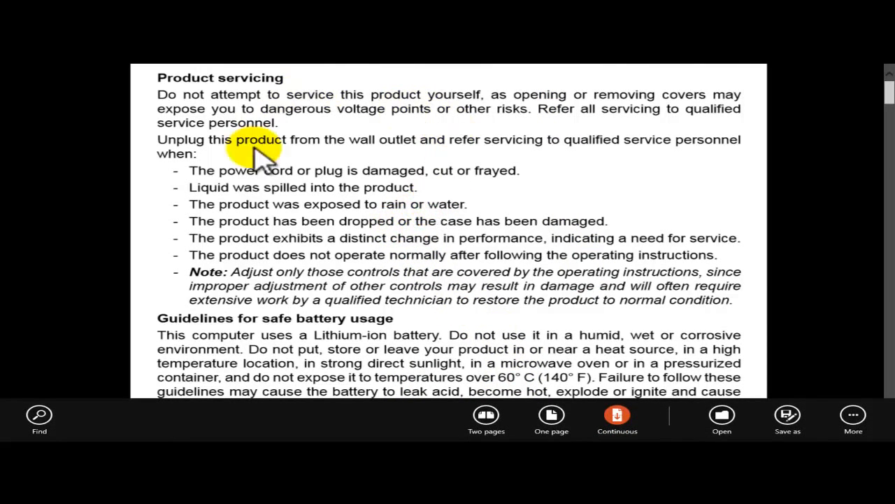
{"action": "mouse_move", "coordinate": [375, 203]}
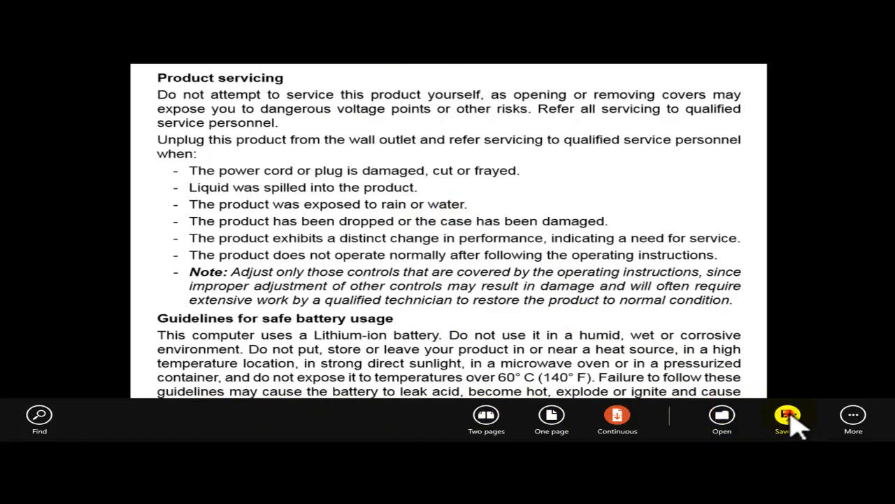
Save a copy of the manual as a PDF named 'Acer Manual' in Documents
{"action": "left_click", "coordinate": [782, 419]}
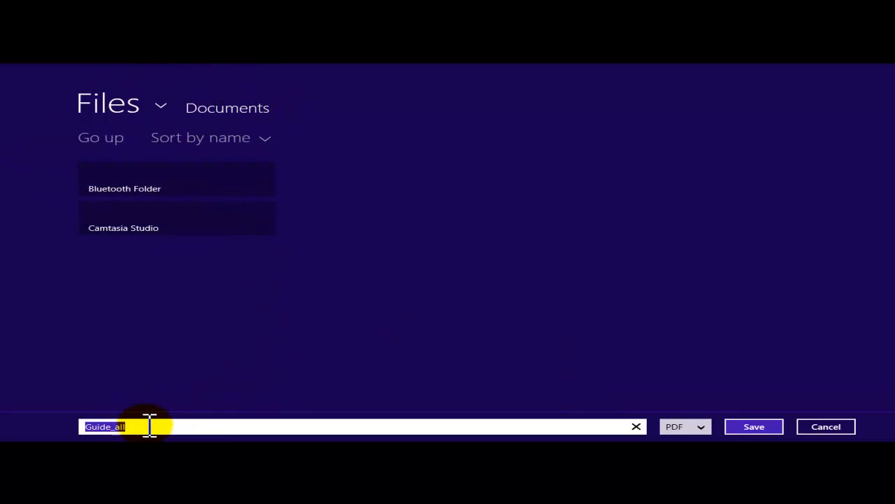
{"action": "left_click", "coordinate": [108, 105]}
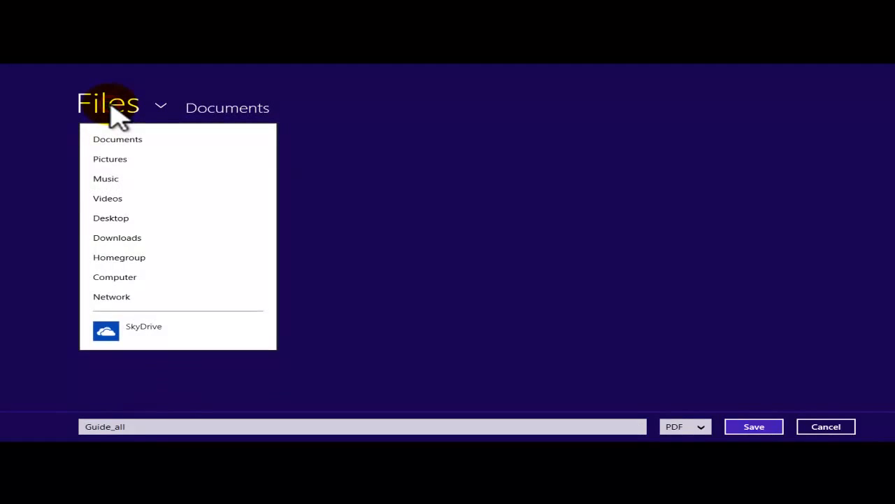
{"action": "left_click", "coordinate": [118, 138]}
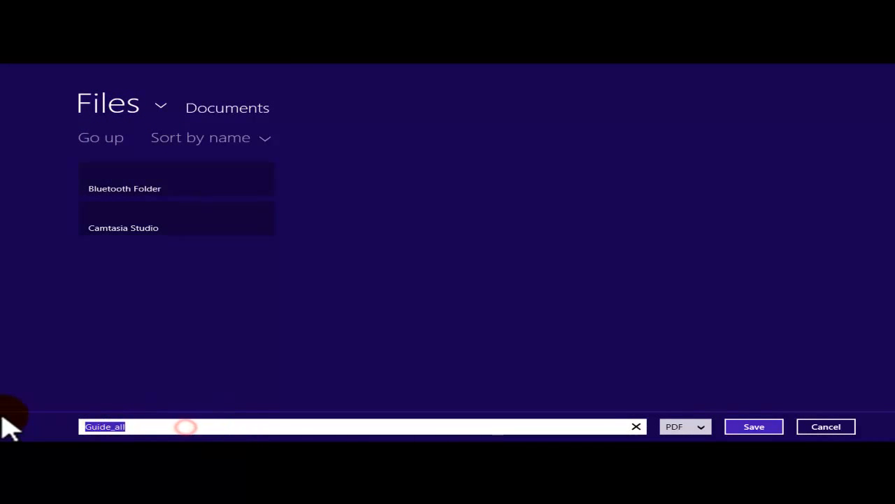
{"action": "type", "text": "A"}
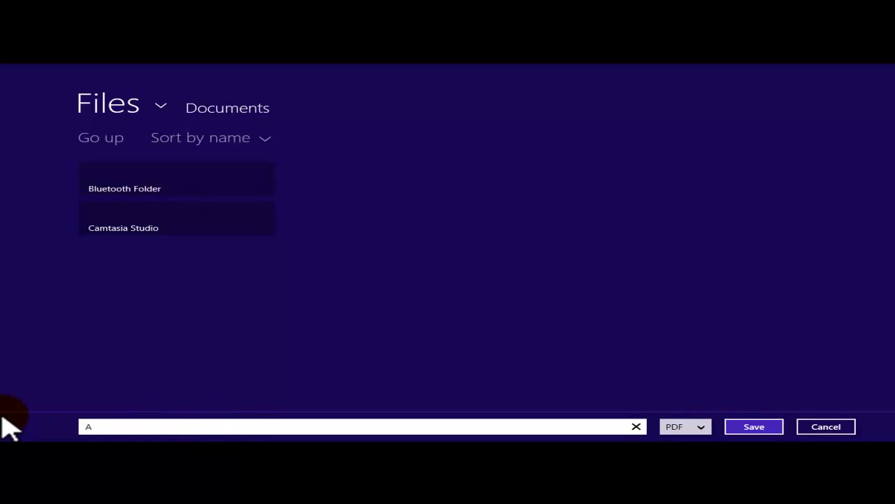
{"action": "type", "text": "cer manual"}
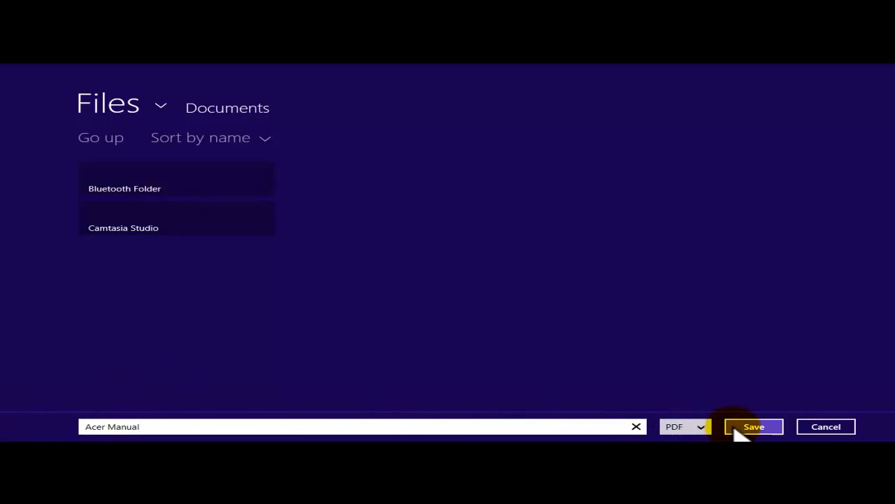
{"action": "left_click", "coordinate": [753, 425]}
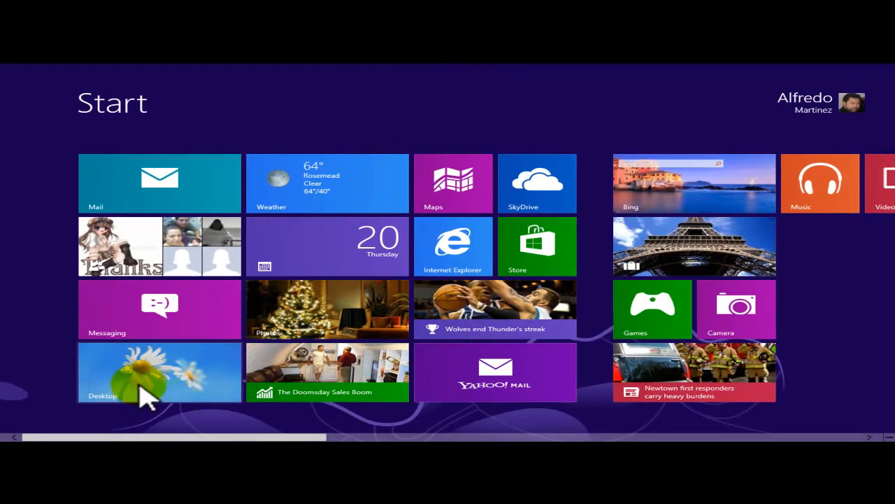
From the desktop, open the Documents library and open the saved Acer Manual PDF
{"action": "left_click", "coordinate": [158, 373]}
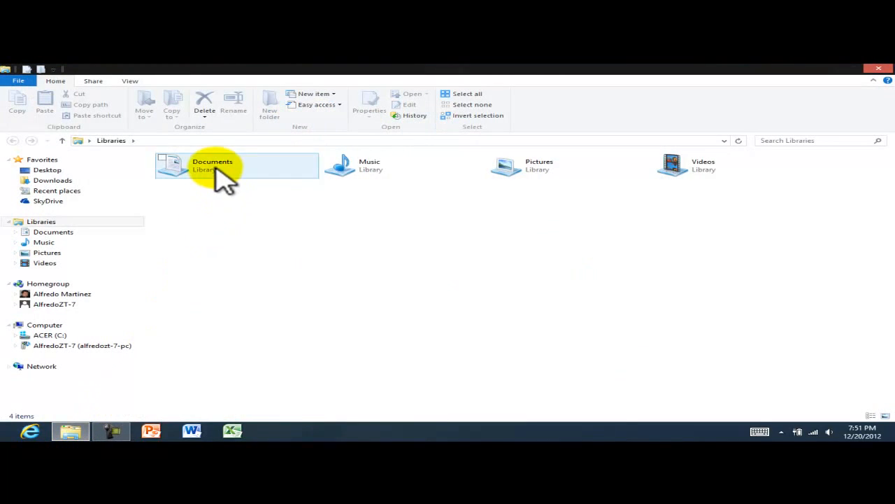
{"action": "double_click", "coordinate": [213, 165]}
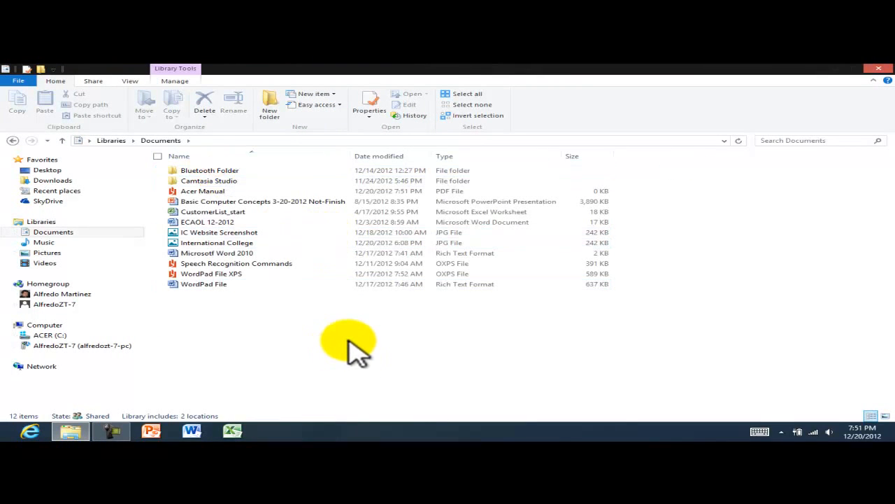
{"action": "left_click", "coordinate": [205, 283]}
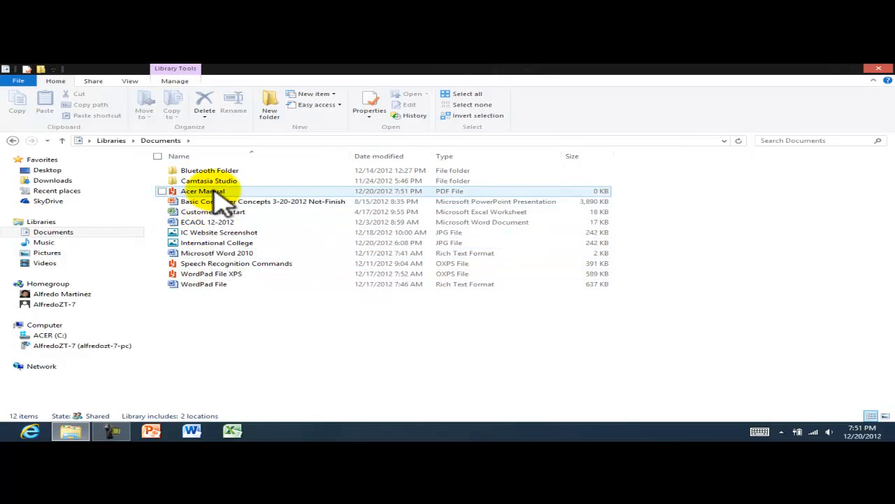
{"action": "double_click", "coordinate": [202, 191]}
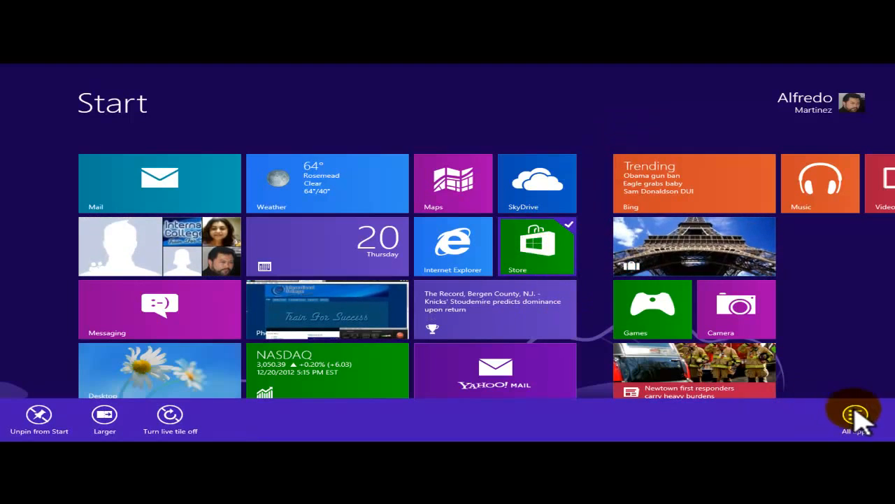
Launch Fresh Paint from All apps and dismiss the Customer Experience Improvement Program banner
{"action": "left_click", "coordinate": [854, 413]}
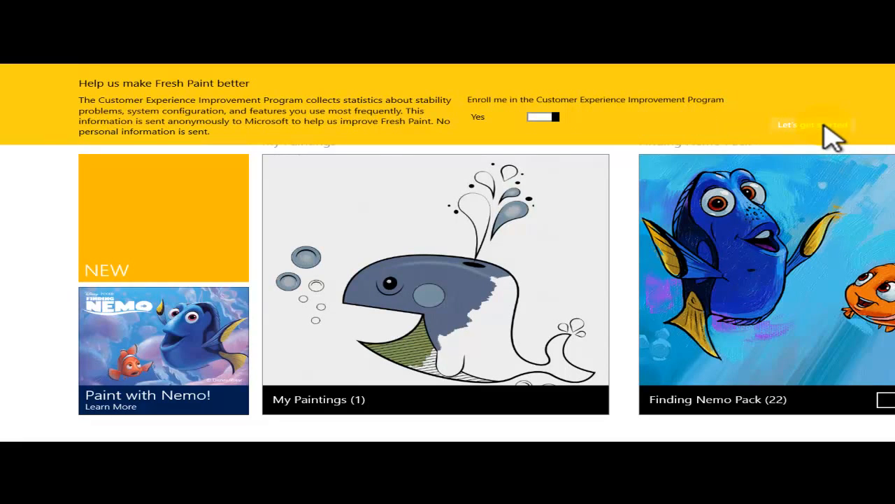
{"action": "left_click", "coordinate": [812, 124]}
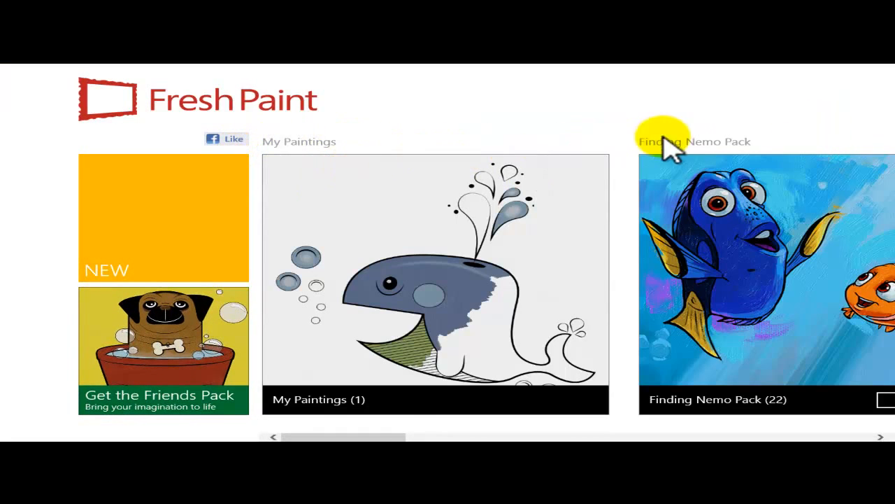
{"action": "mouse_move", "coordinate": [235, 140]}
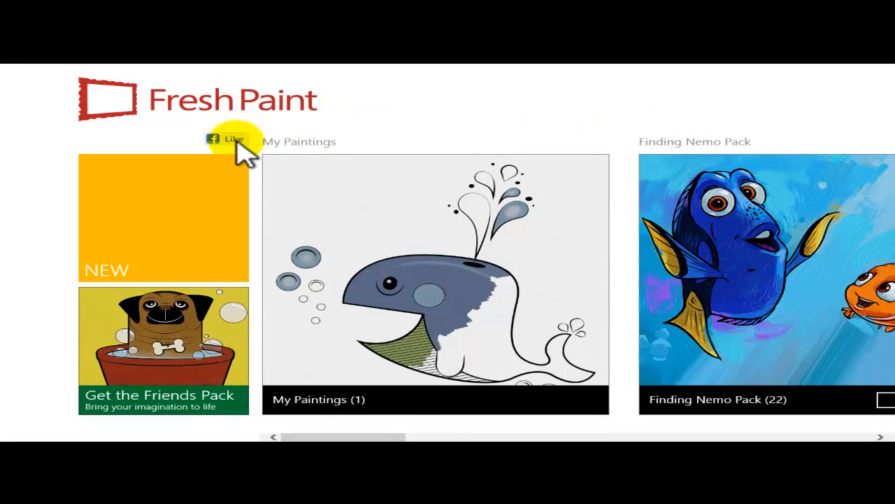
Open Fresh Paint's Facebook page, enter the password and submit the Facebook login
{"action": "left_click", "coordinate": [227, 140]}
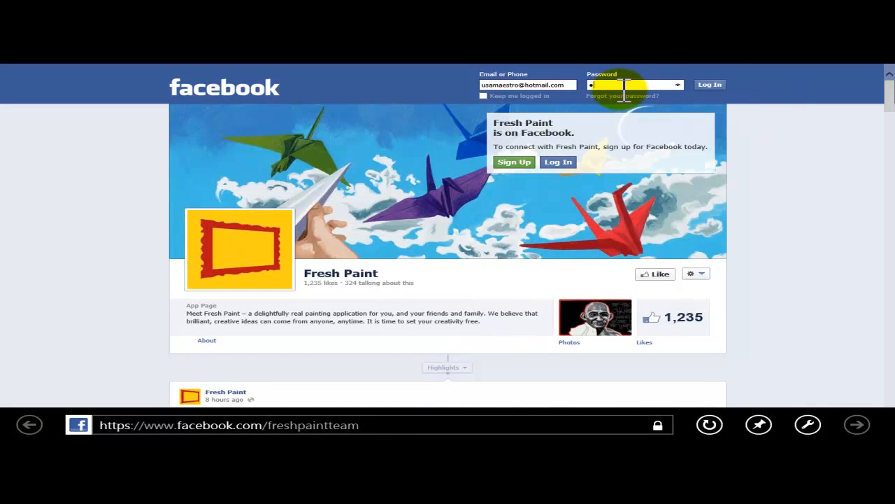
{"action": "type", "text": "password"}
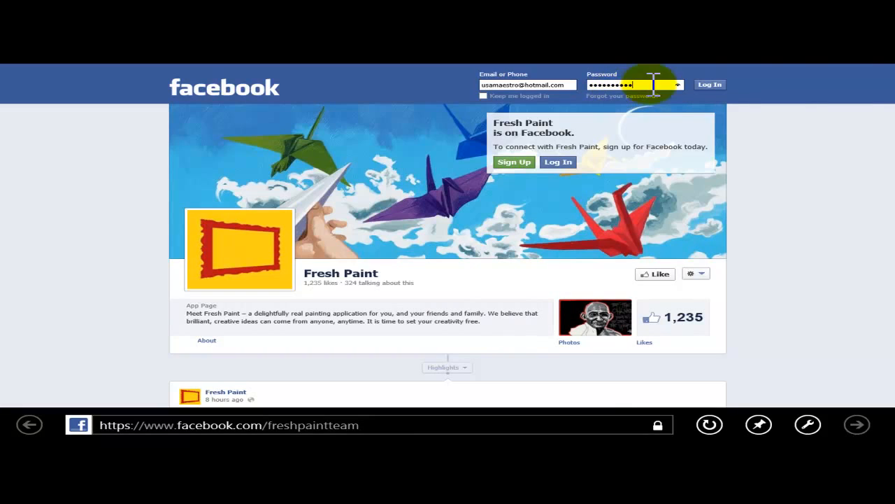
{"action": "left_click", "coordinate": [710, 84]}
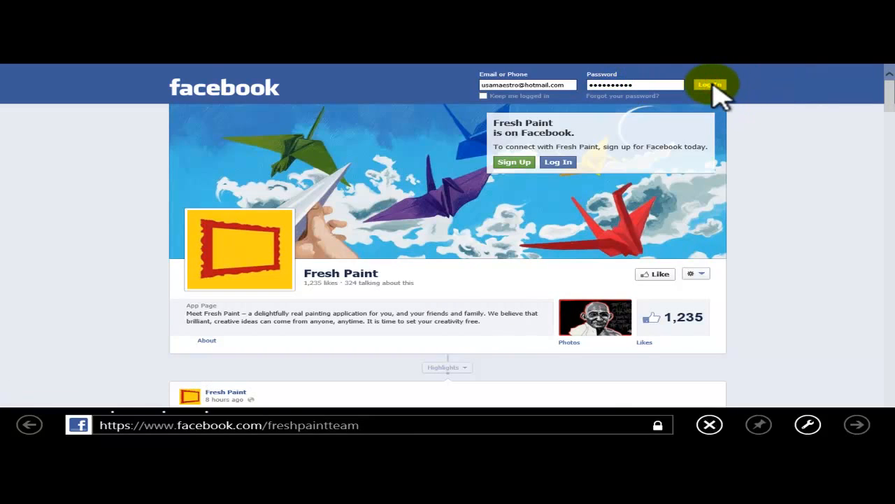
{"action": "left_click", "coordinate": [711, 85]}
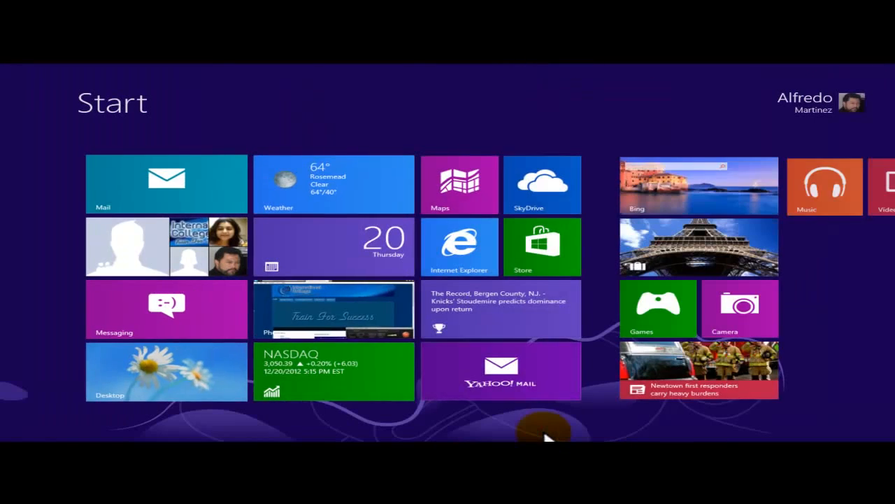
Relaunch Fresh Paint from the Start screen's All apps list to reach My Paintings
{"action": "right_click", "coordinate": [543, 246]}
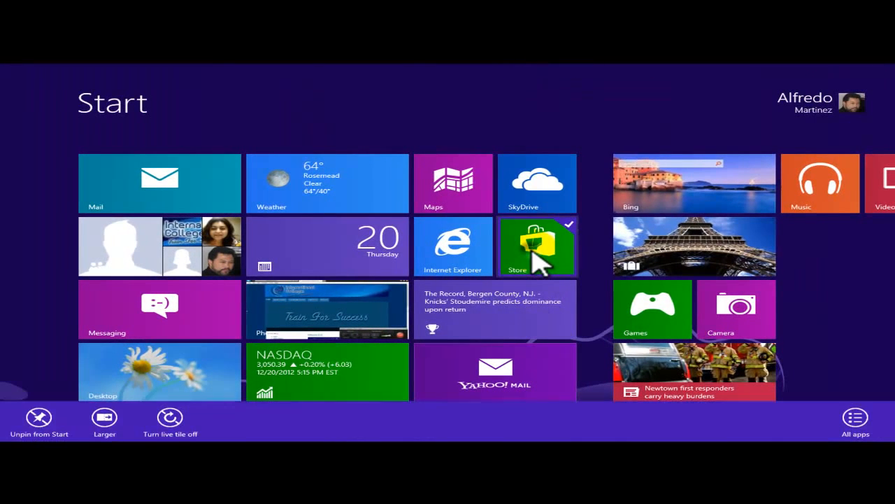
{"action": "left_click", "coordinate": [856, 417]}
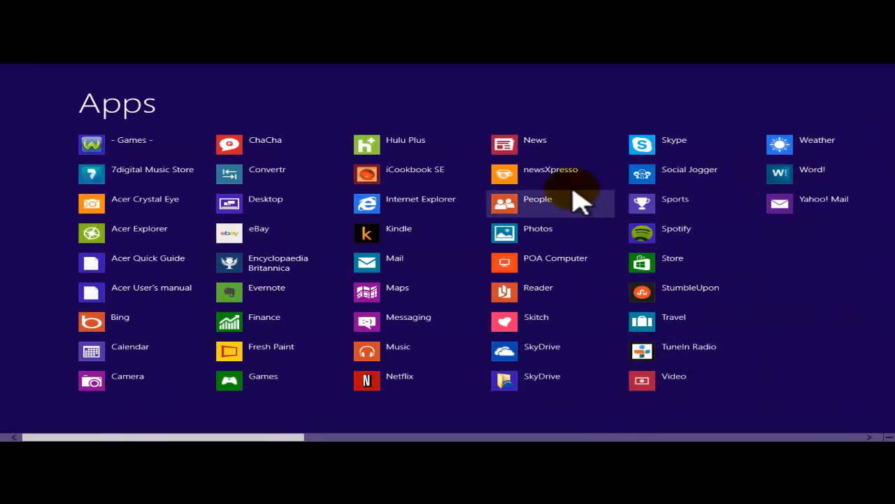
{"action": "left_click", "coordinate": [230, 352]}
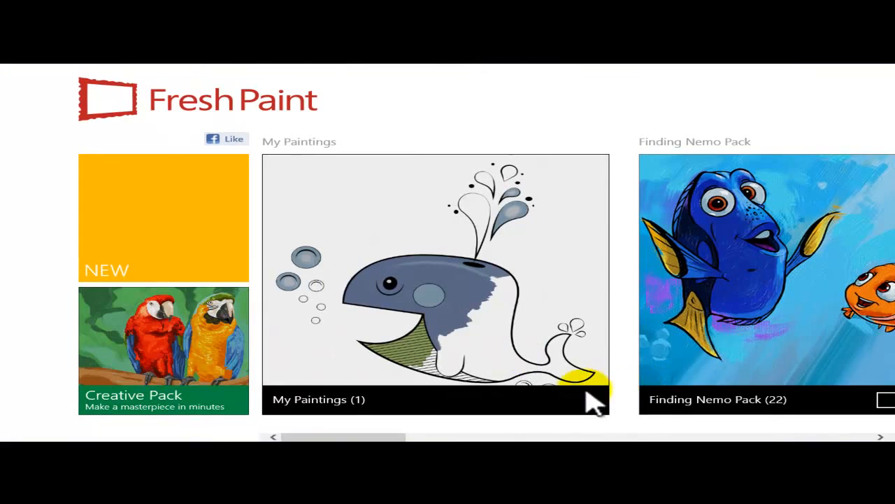
{"action": "mouse_move", "coordinate": [487, 165]}
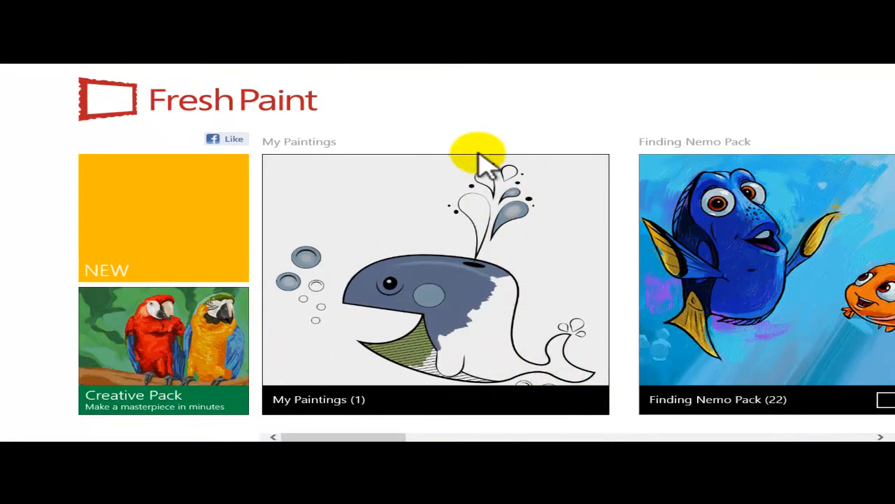
{"action": "mouse_move", "coordinate": [482, 140]}
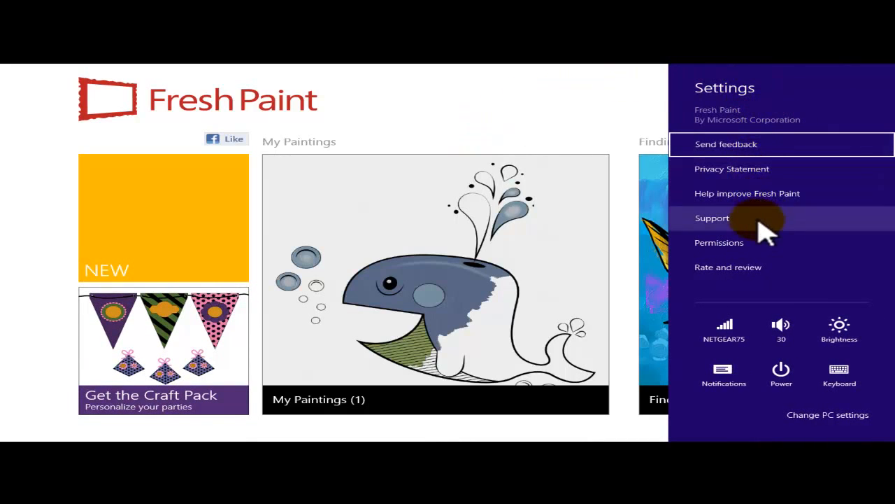
{"action": "mouse_move", "coordinate": [755, 145]}
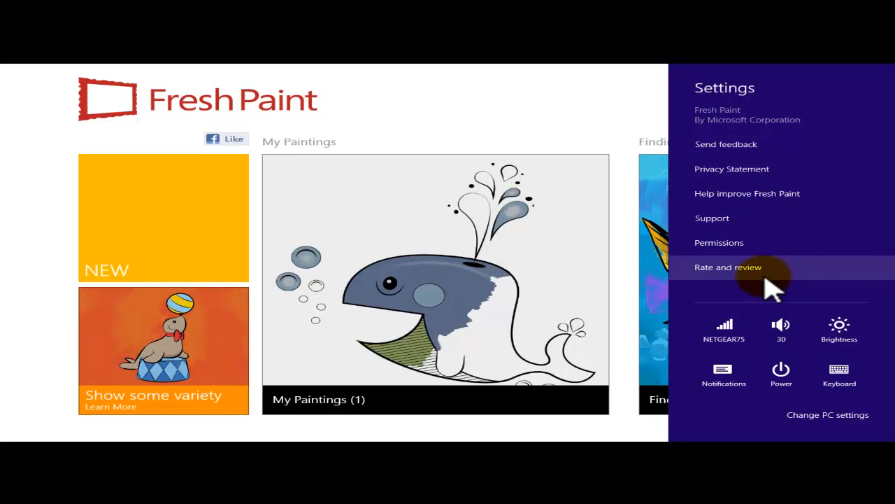
Choose Rate and review from Fresh Paint's Settings pane
{"action": "left_click", "coordinate": [727, 267]}
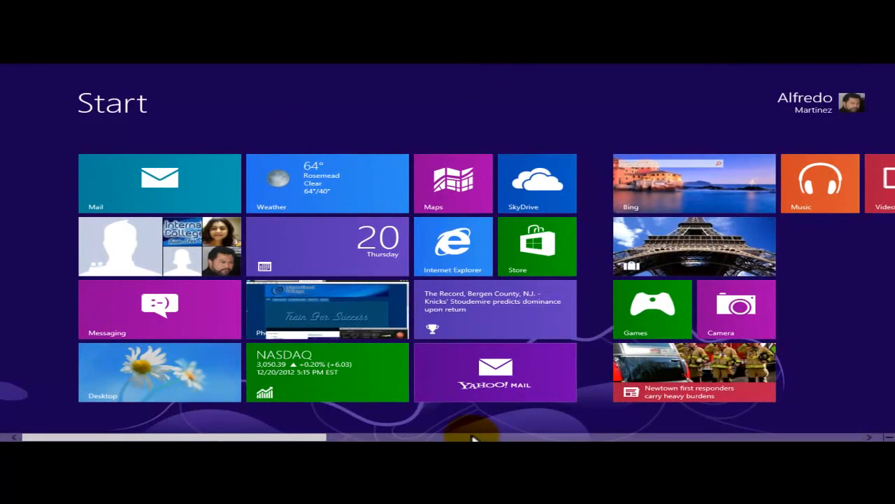
{"action": "mouse_move", "coordinate": [529, 95]}
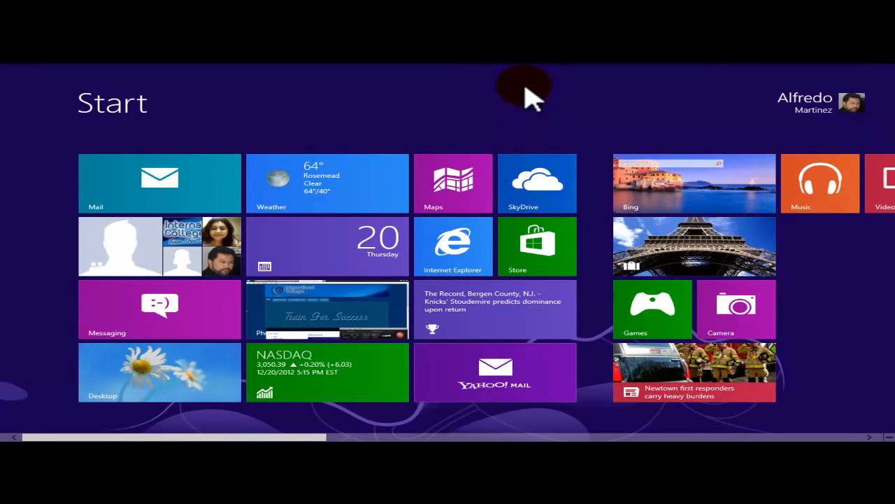